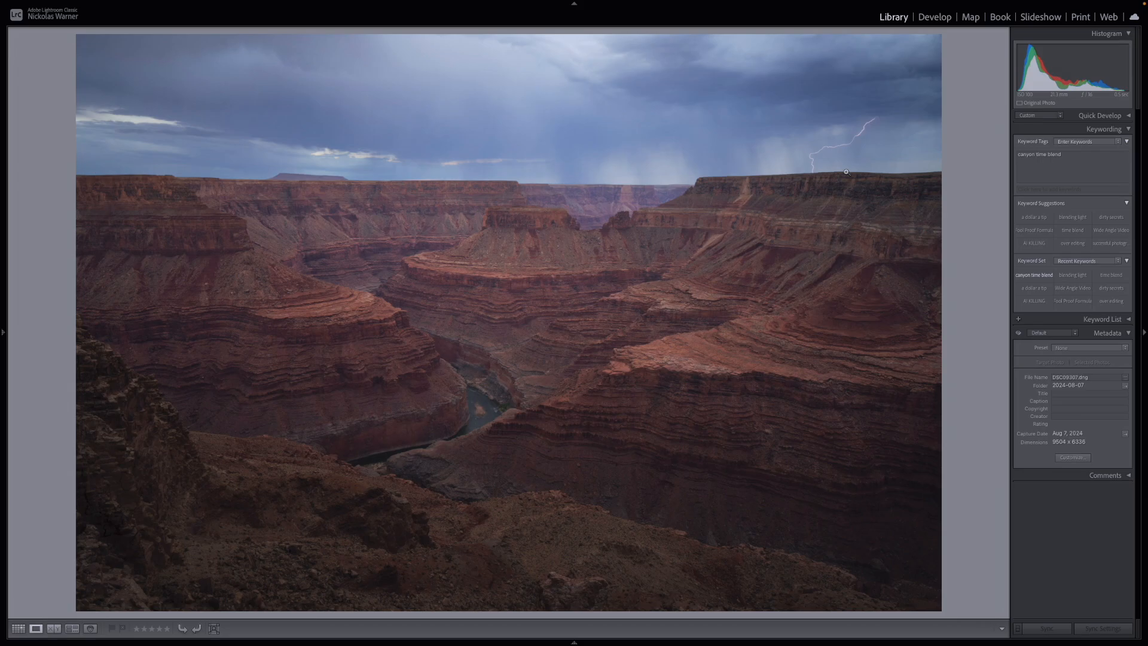
pyautogui.moveTo(824, 125)
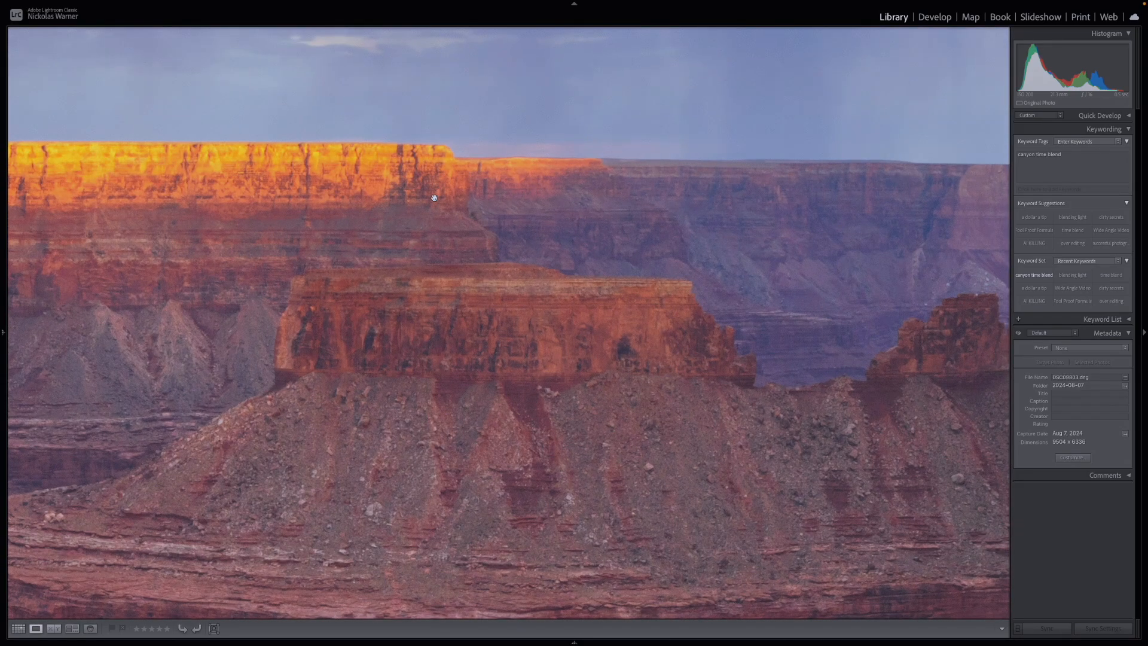
pyautogui.moveTo(510, 194)
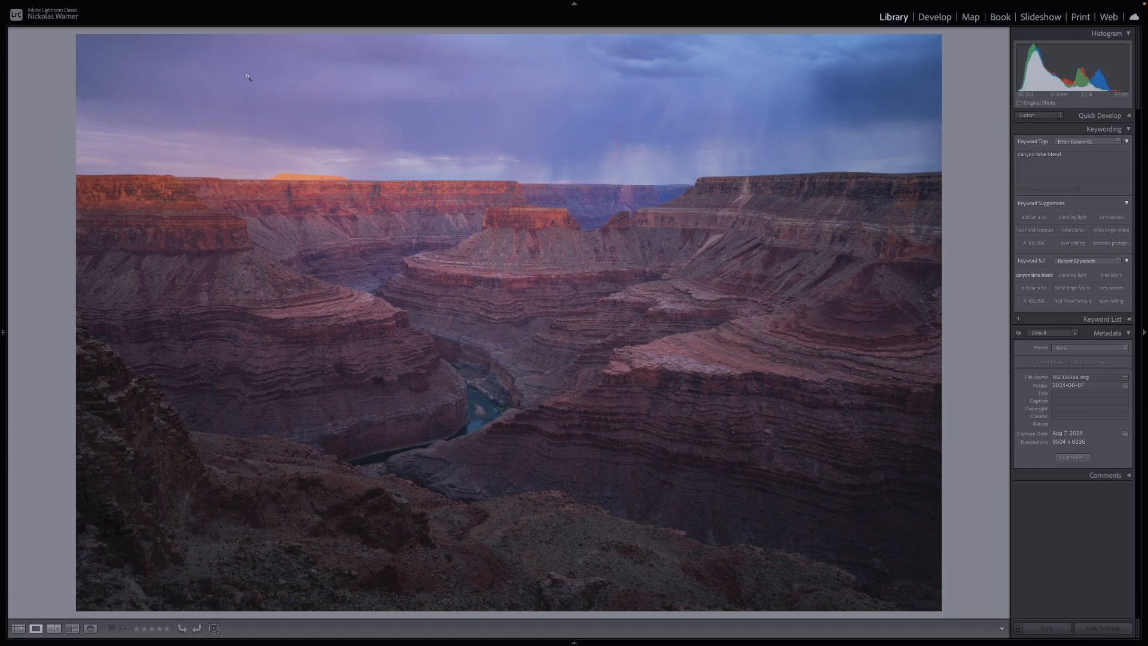
# Step: Step through the bracketed Grand Canyon exposures in Loupe view, ending on the dusk frame
pyautogui.click(246, 76)
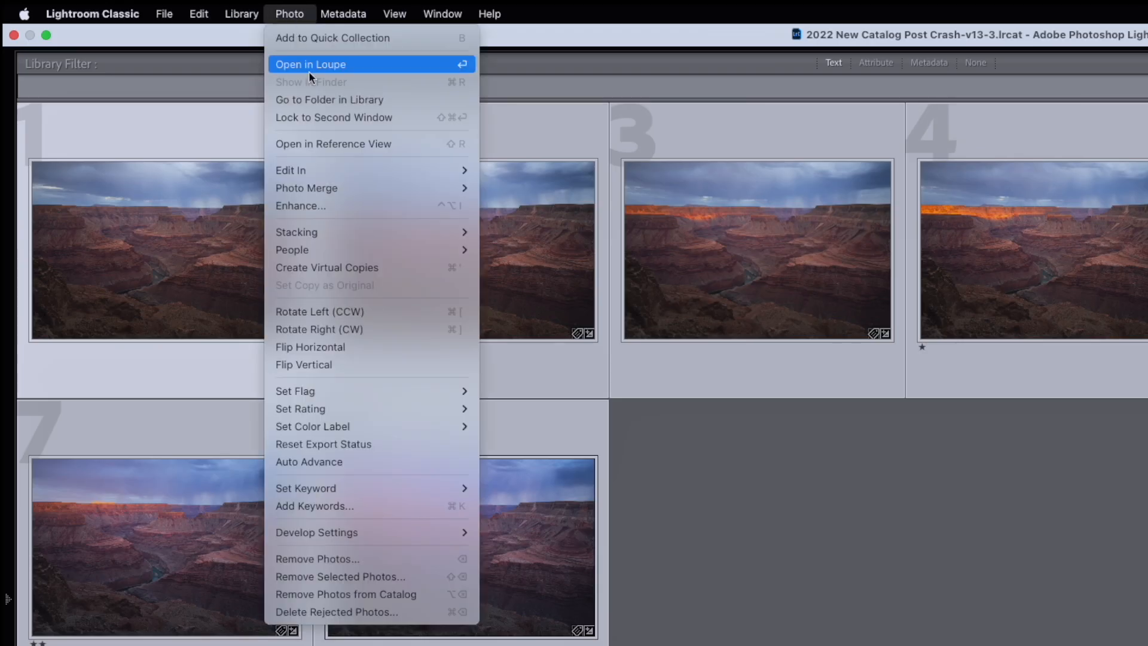
pyautogui.moveTo(290, 171)
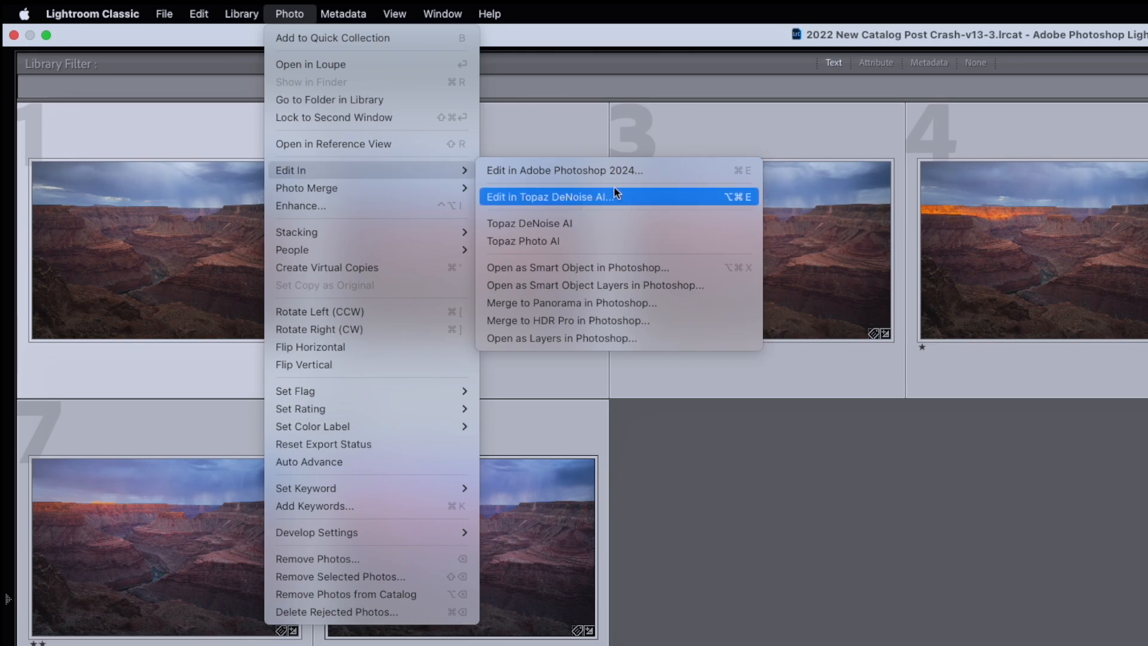